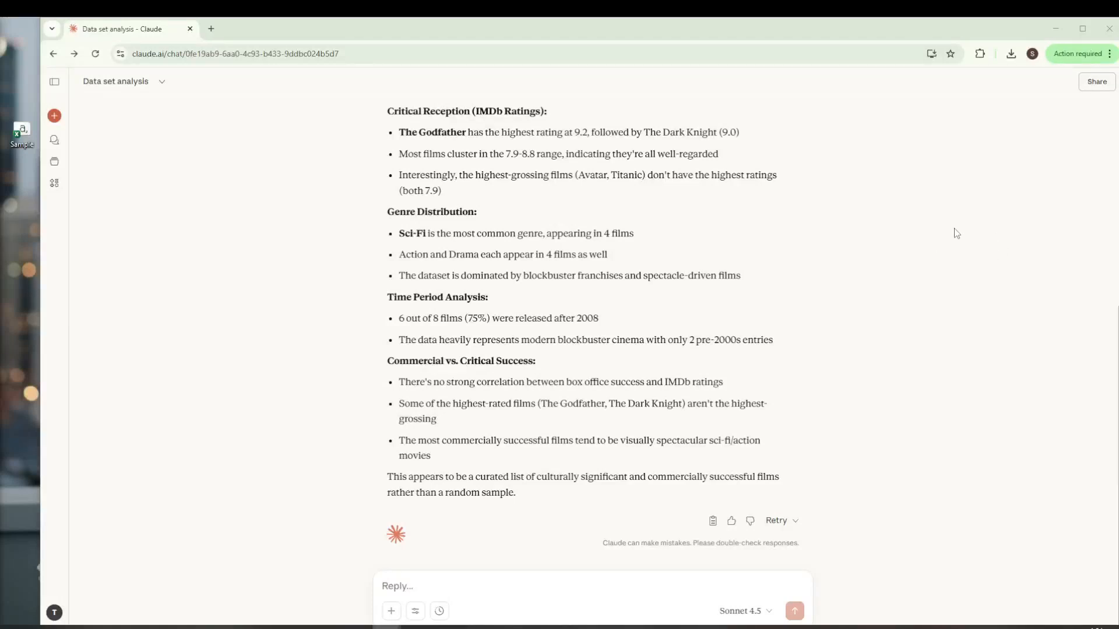
mouse_move(908, 233)
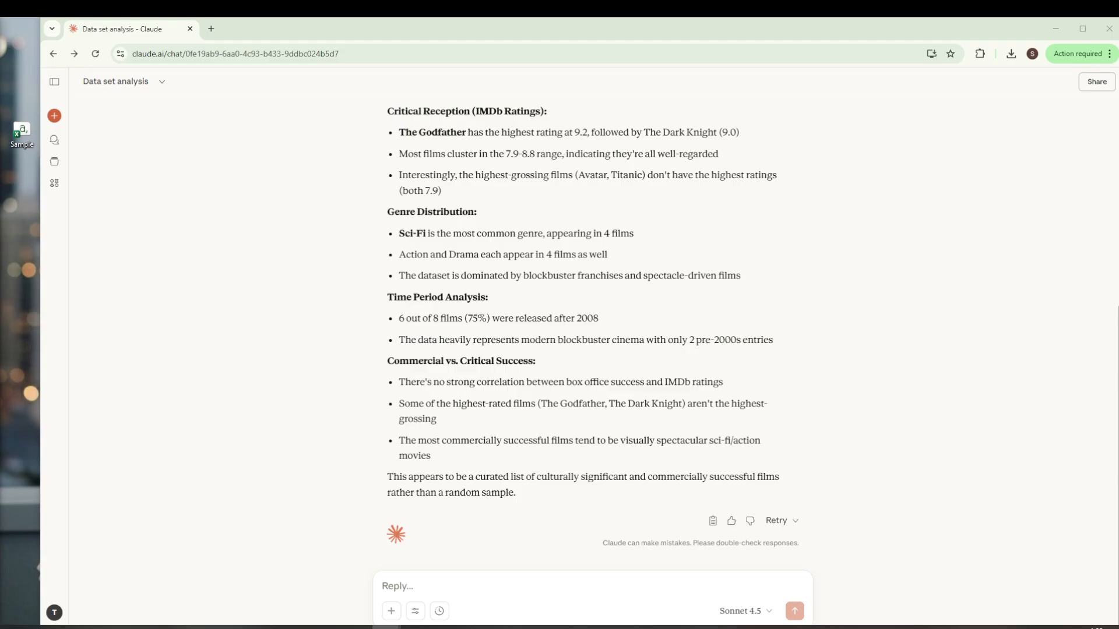
mouse_move(97, 231)
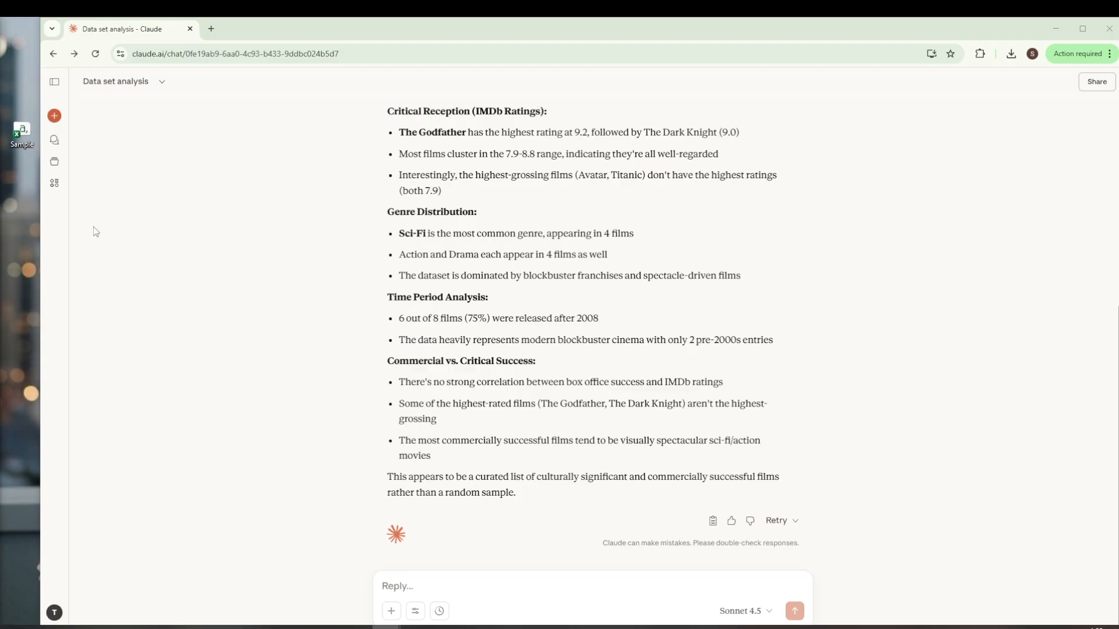
mouse_move(872, 330)
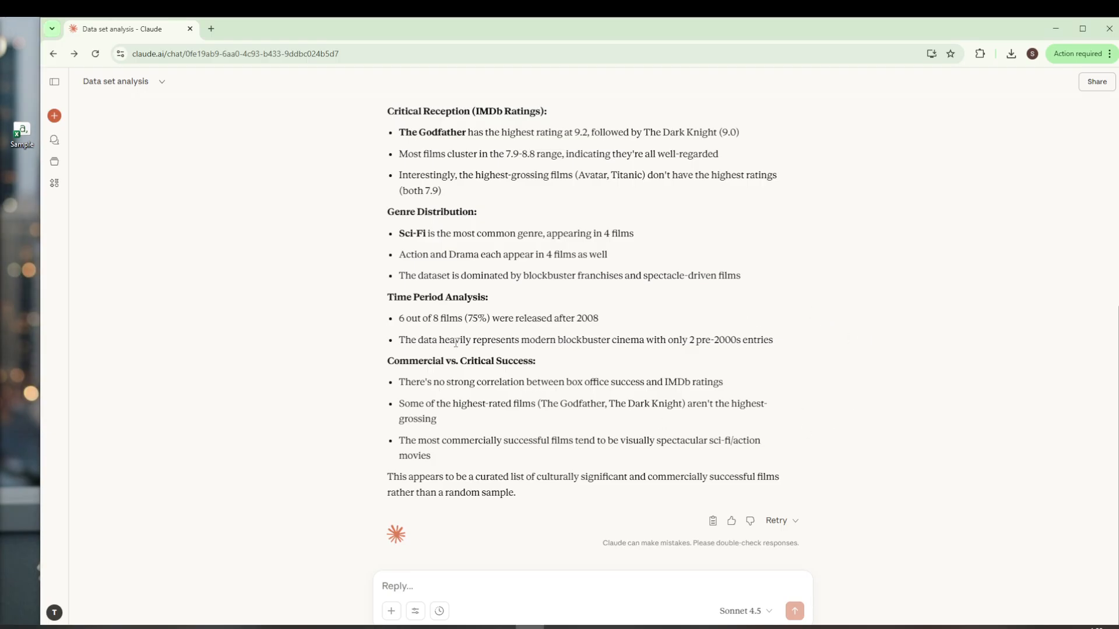
mouse_move(113, 401)
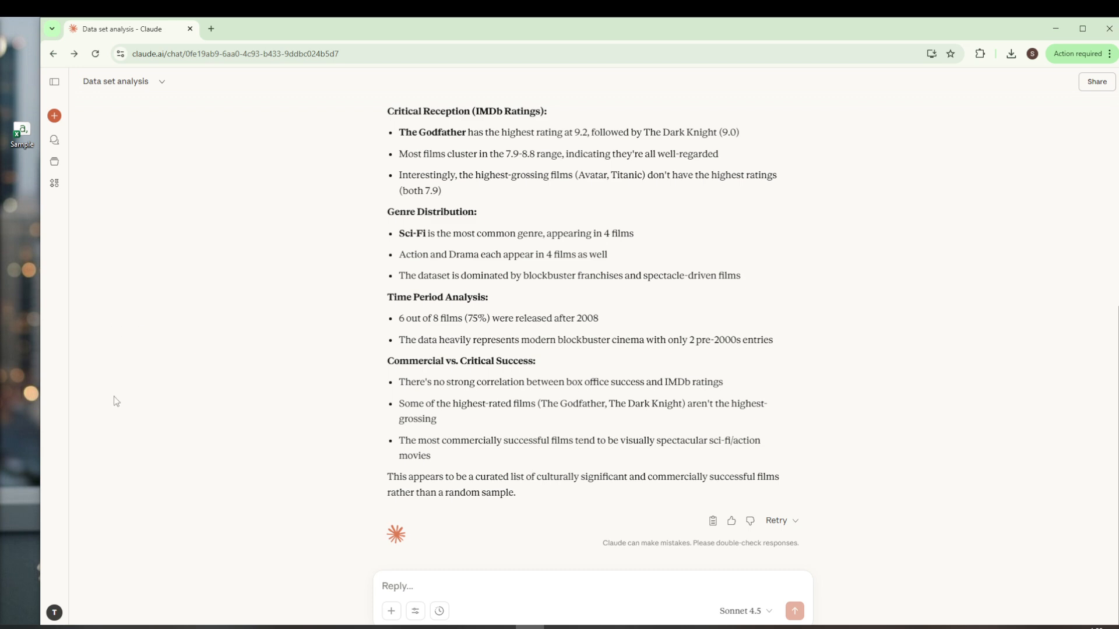
mouse_move(110, 416)
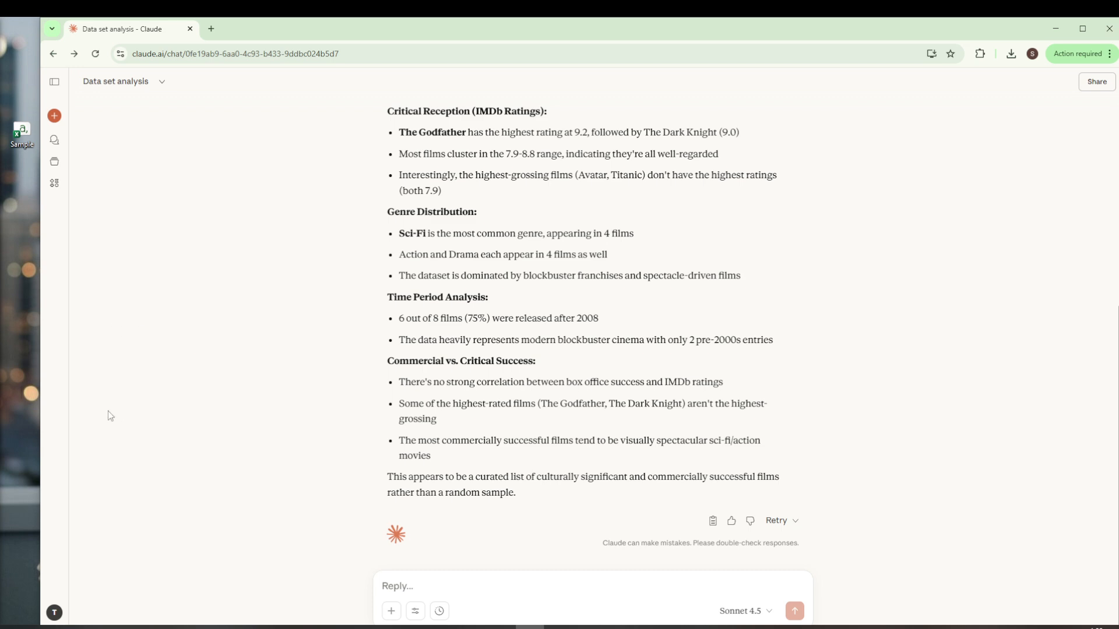
mouse_move(105, 408)
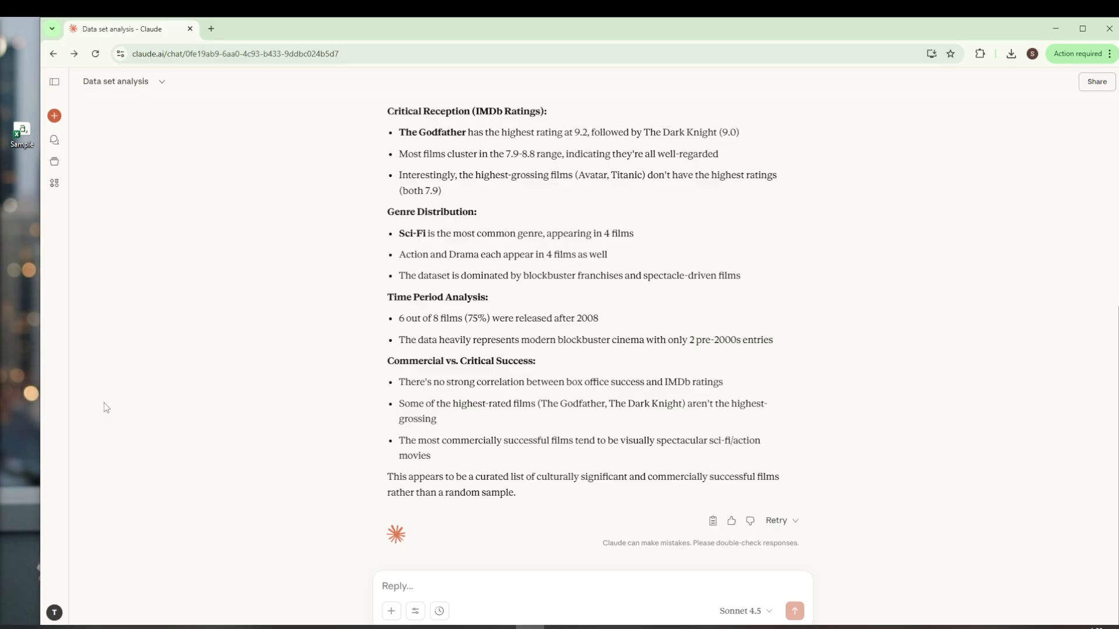
mouse_move(106, 406)
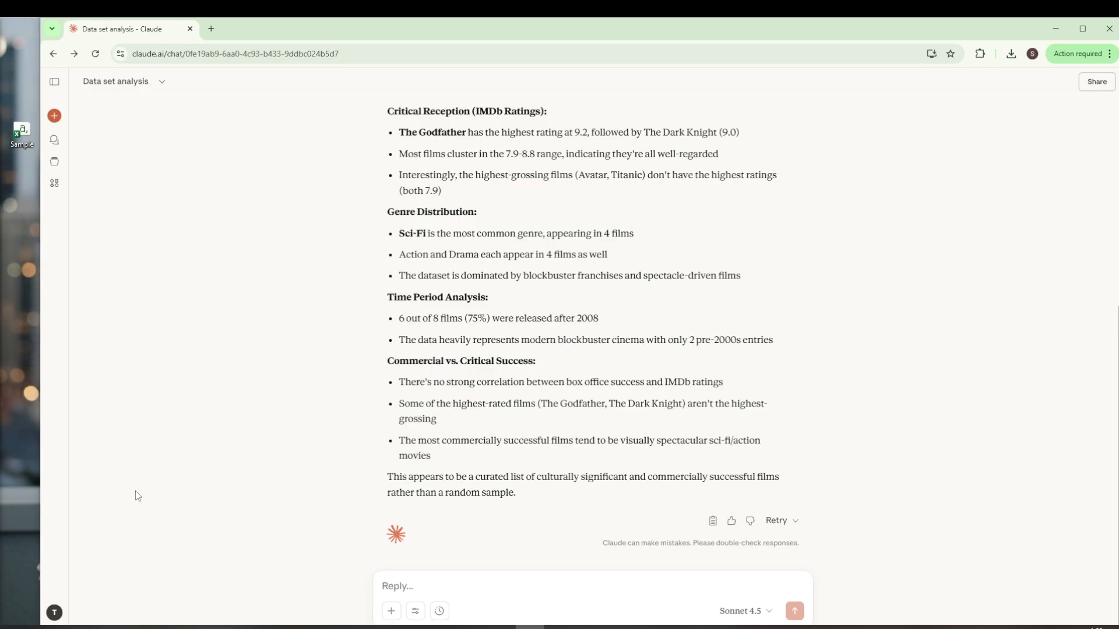
mouse_move(100, 485)
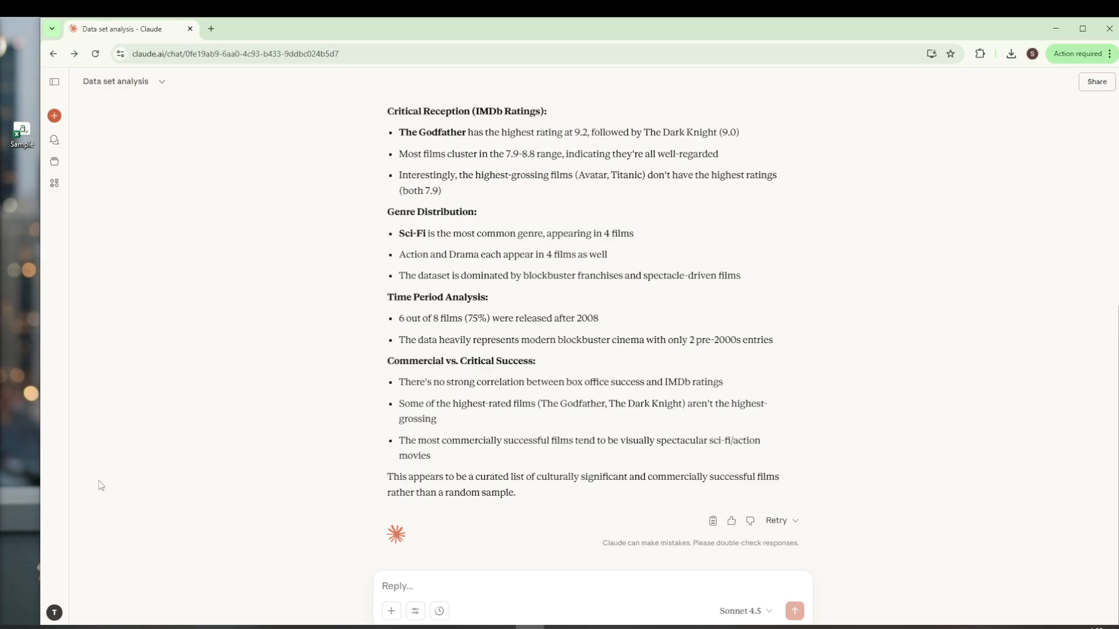
mouse_move(146, 578)
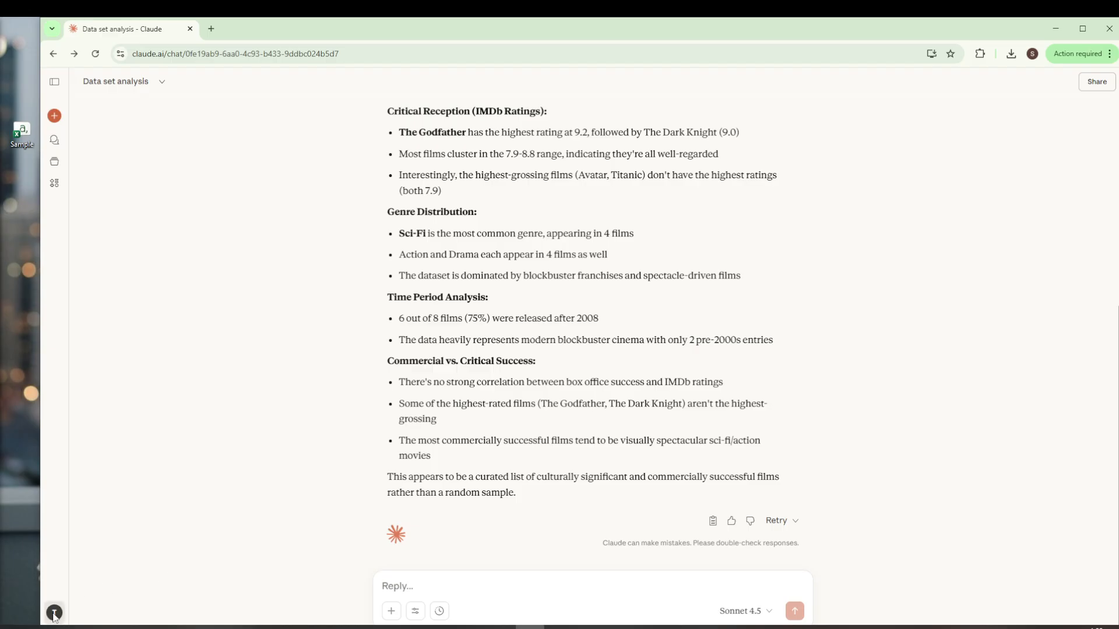
Enable the experimental Analysis tool in the account settings' Capabilities section.
click(55, 615)
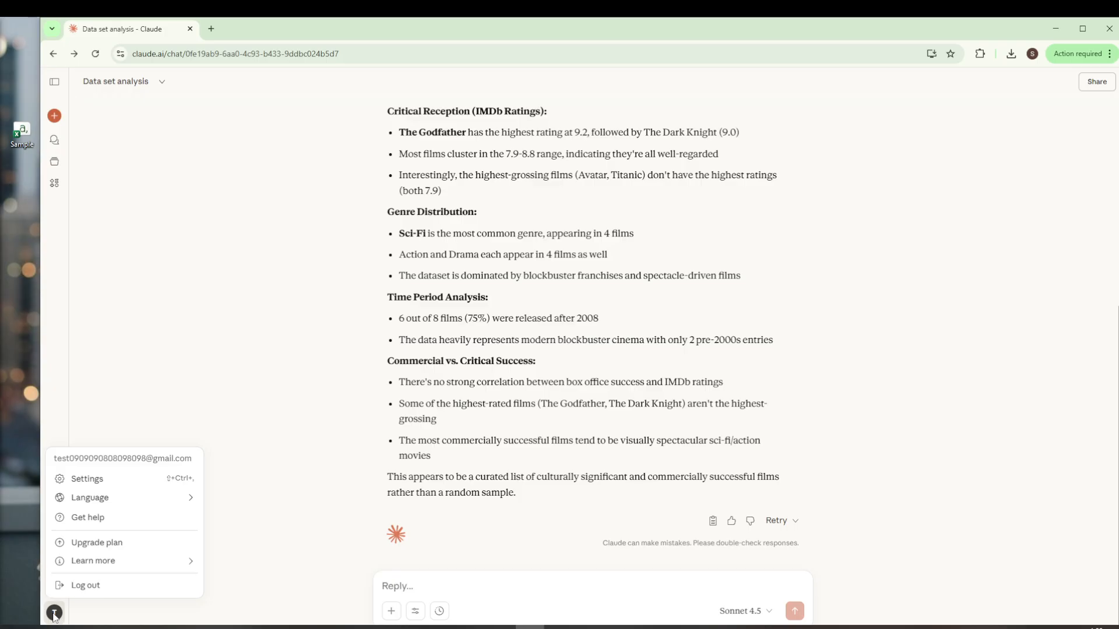
click(86, 478)
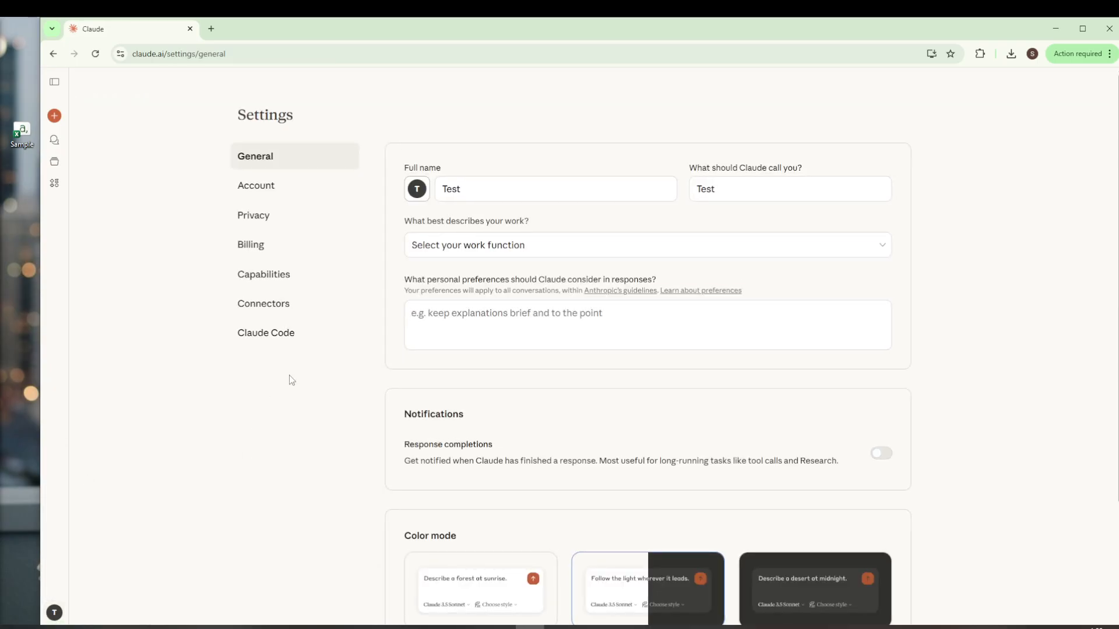
click(266, 273)
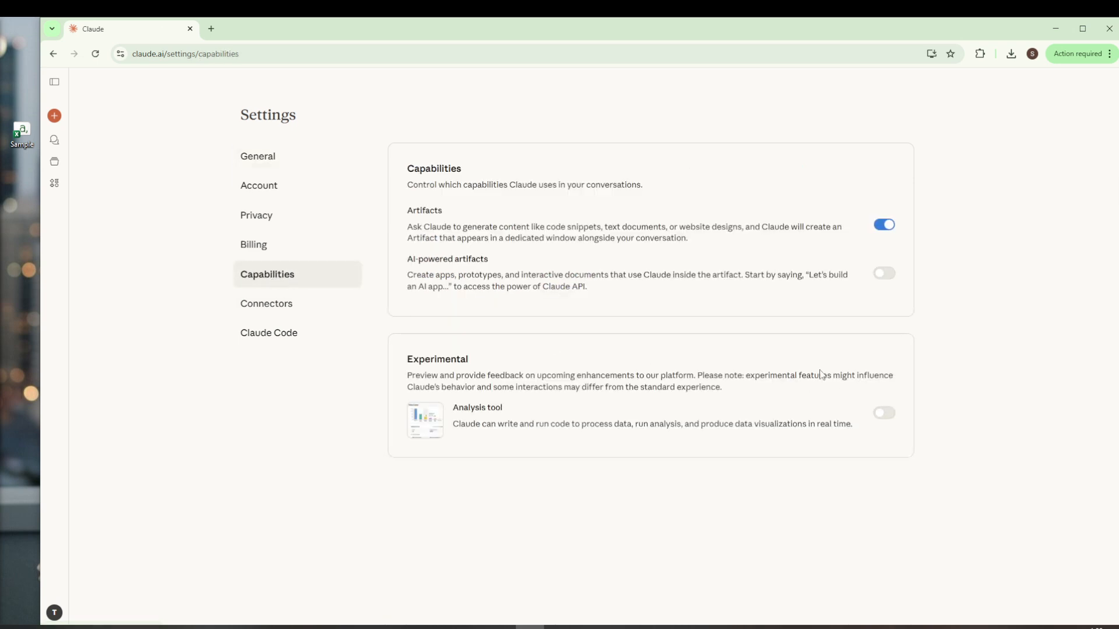
mouse_move(545, 427)
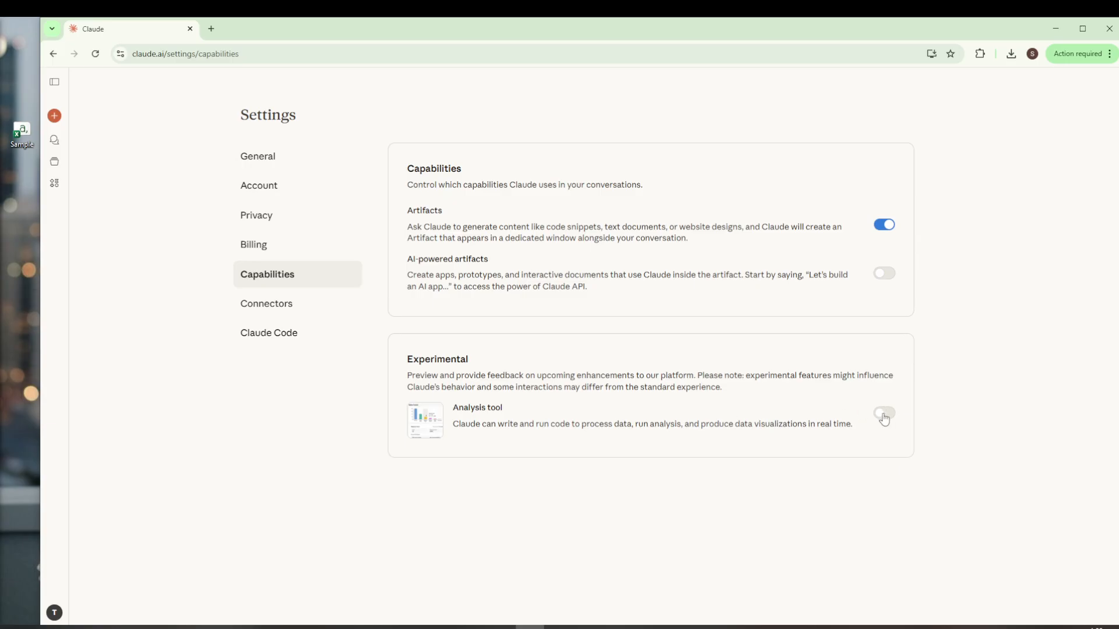
click(883, 412)
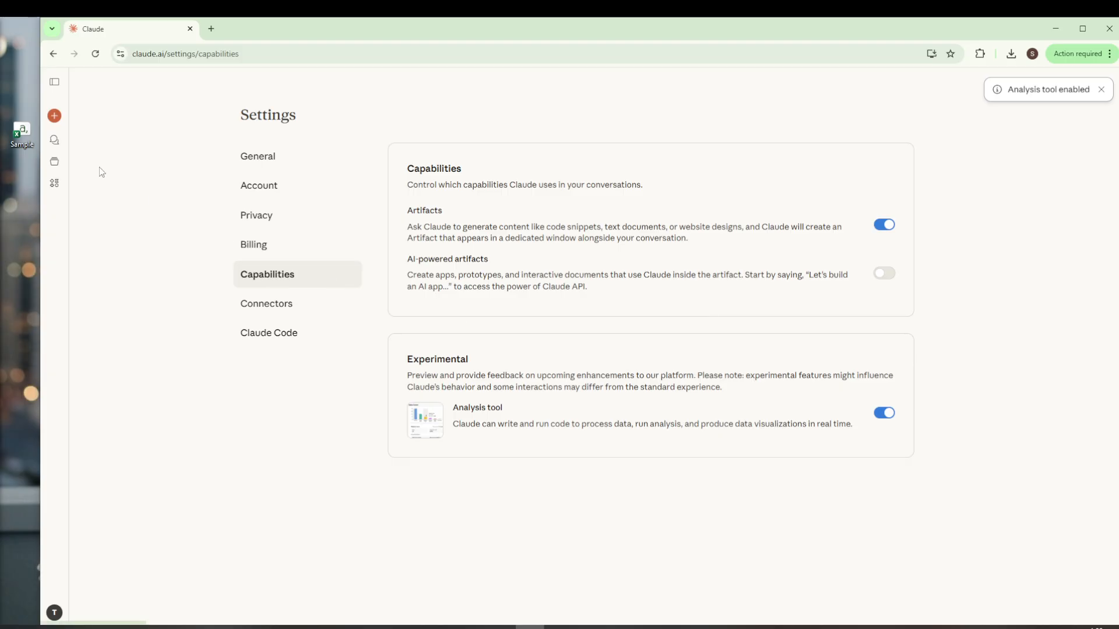
mouse_move(52, 83)
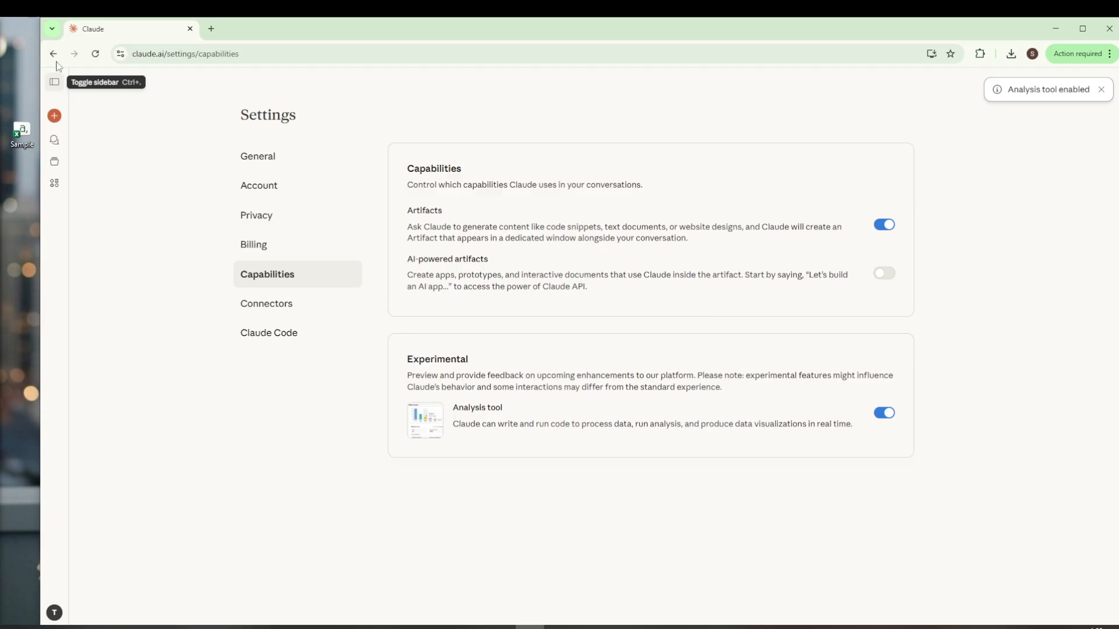
Return from settings to the Data set analysis chat.
click(255, 156)
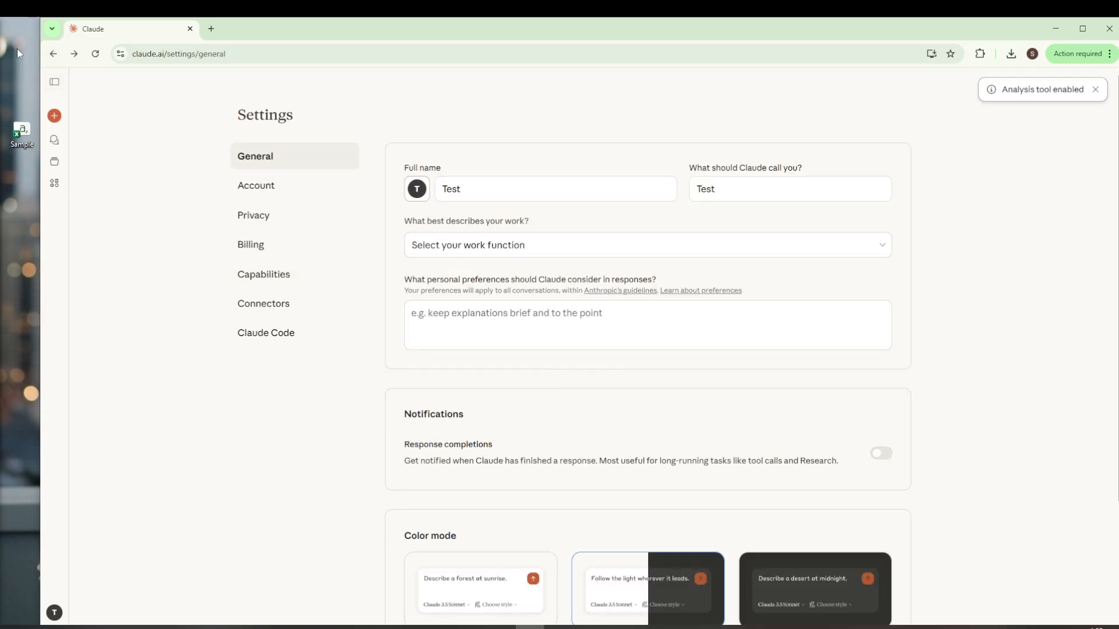
click(53, 53)
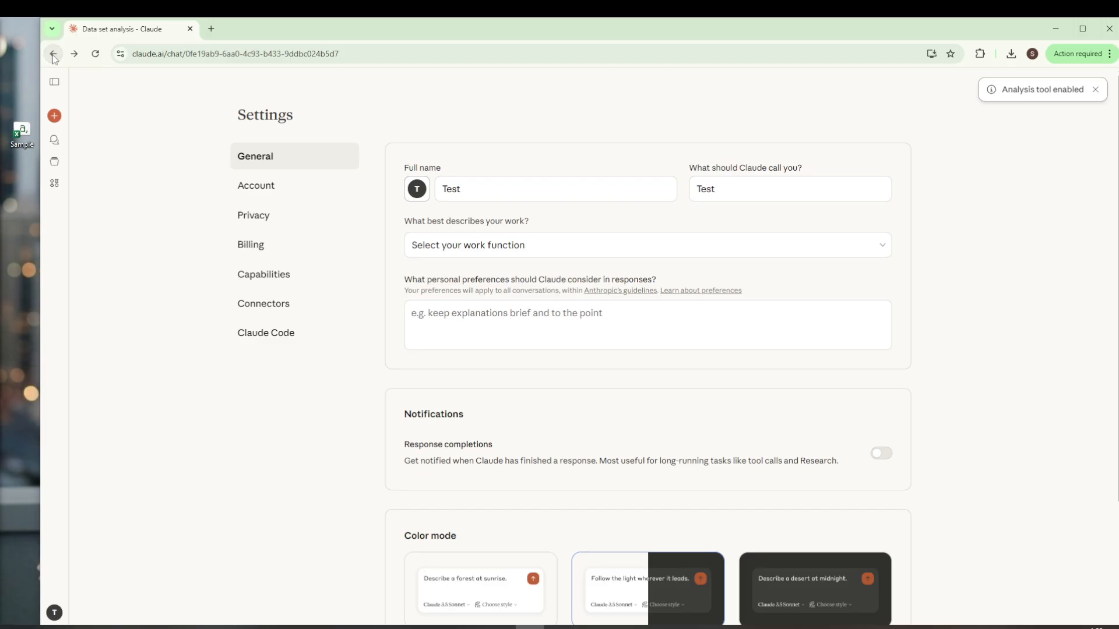
click(52, 53)
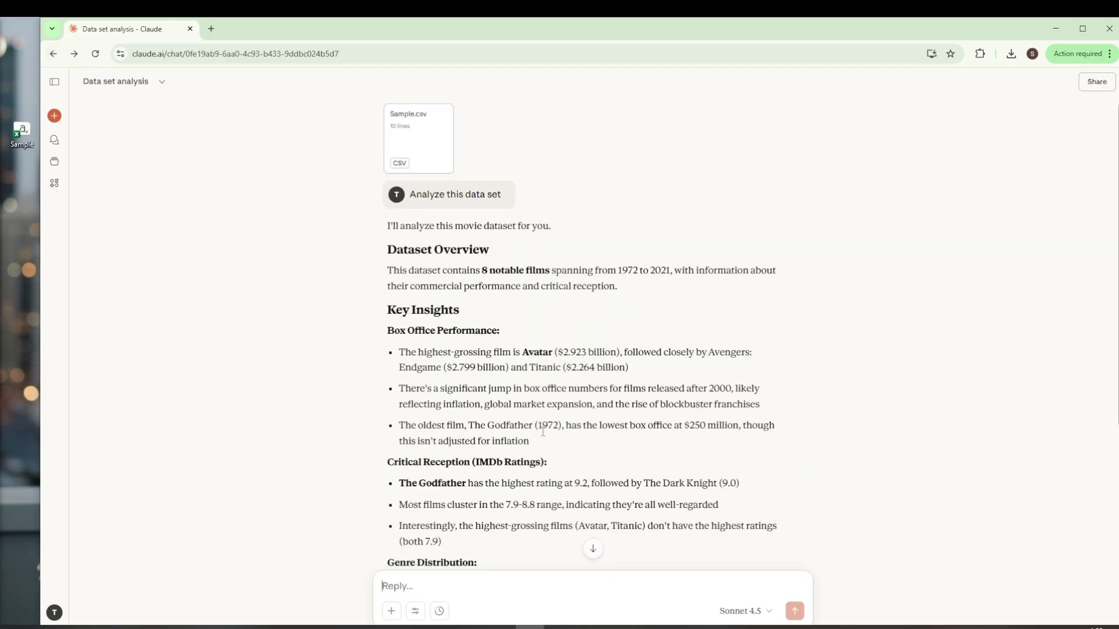
scroll(down, 3)
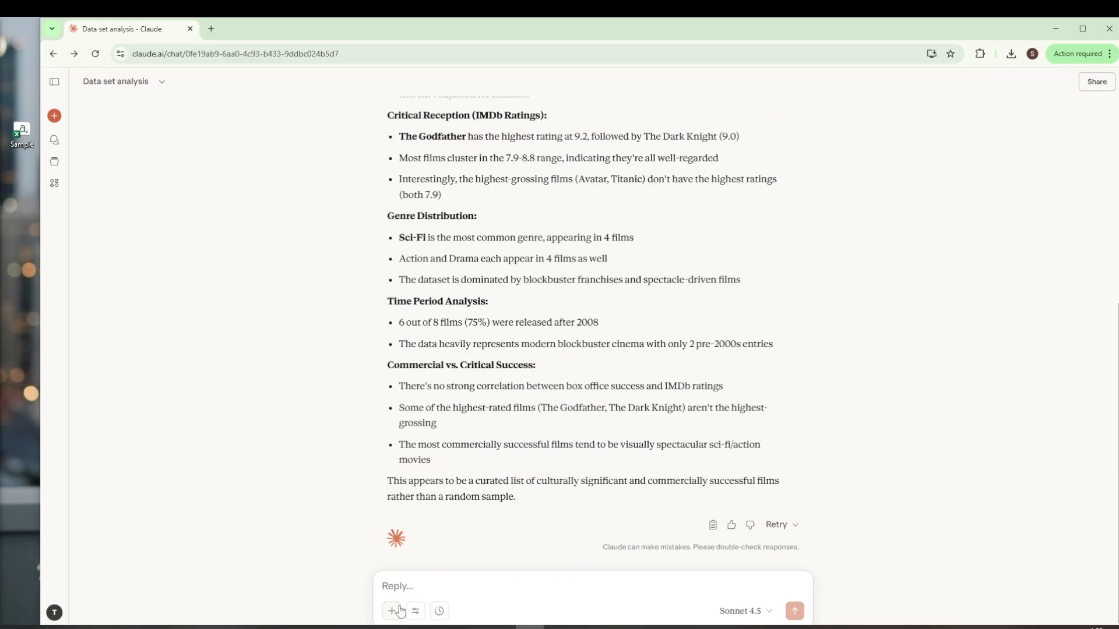
Attach Sample.csv from the Desktop to the new message.
click(395, 619)
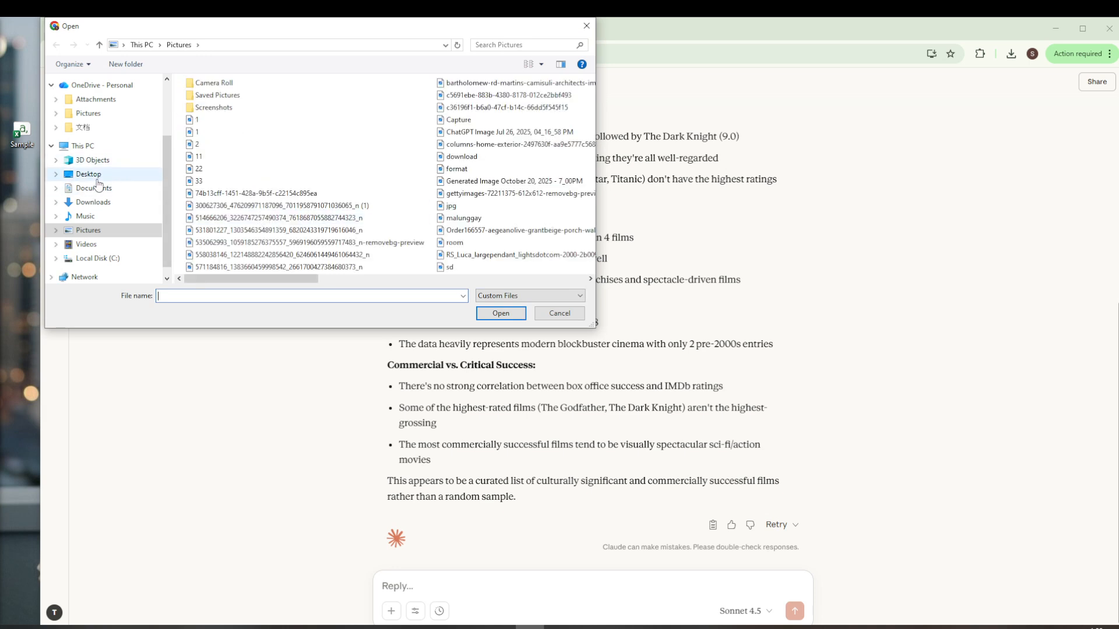
click(87, 174)
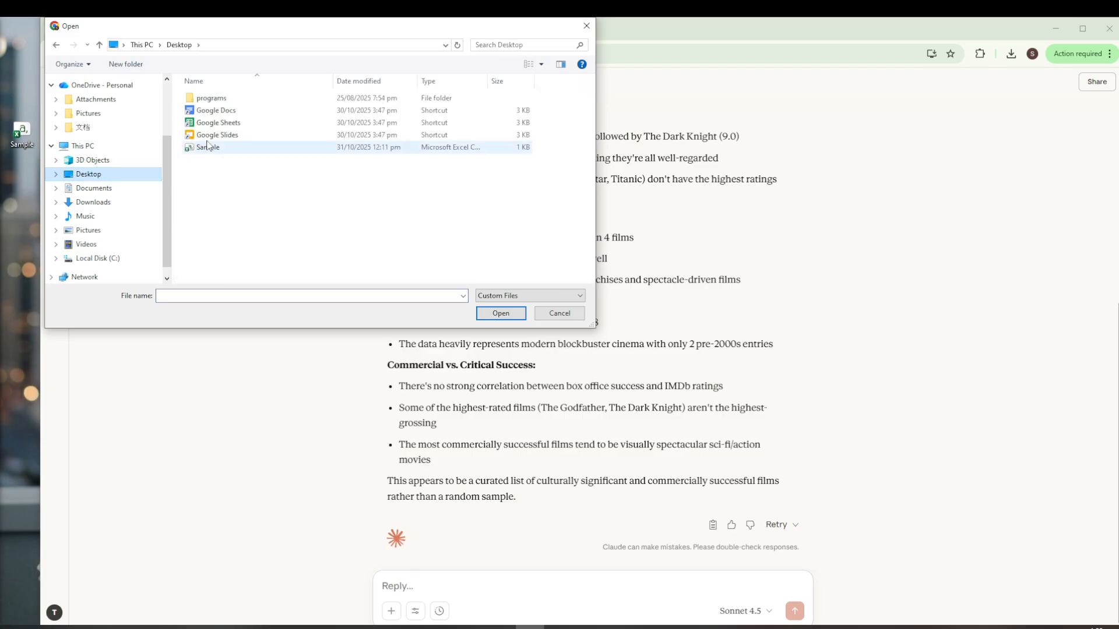
click(208, 147)
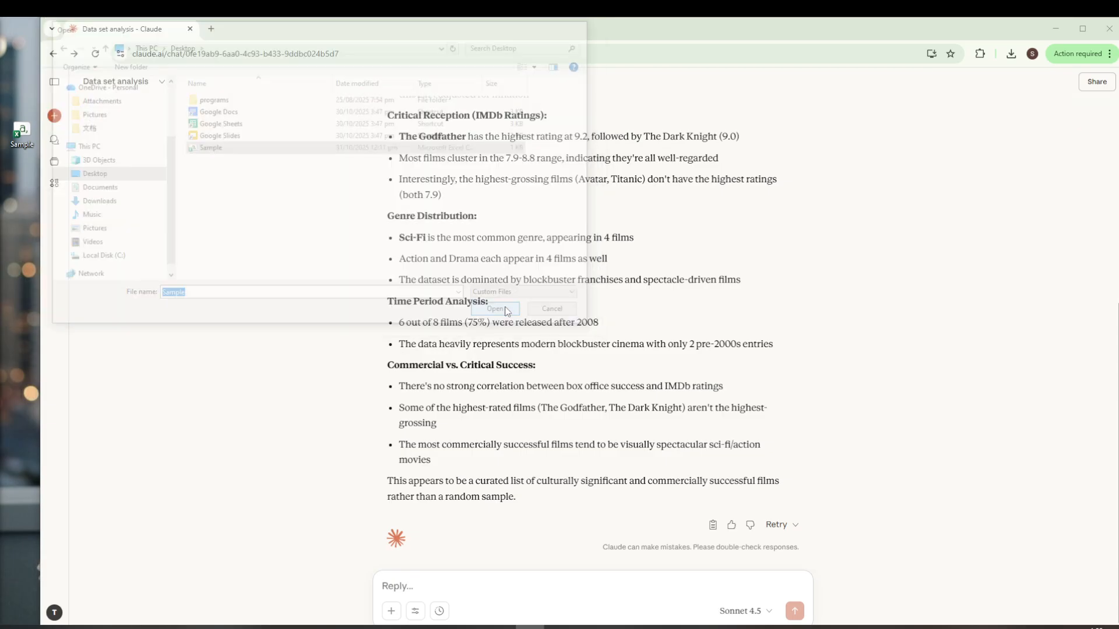
click(494, 308)
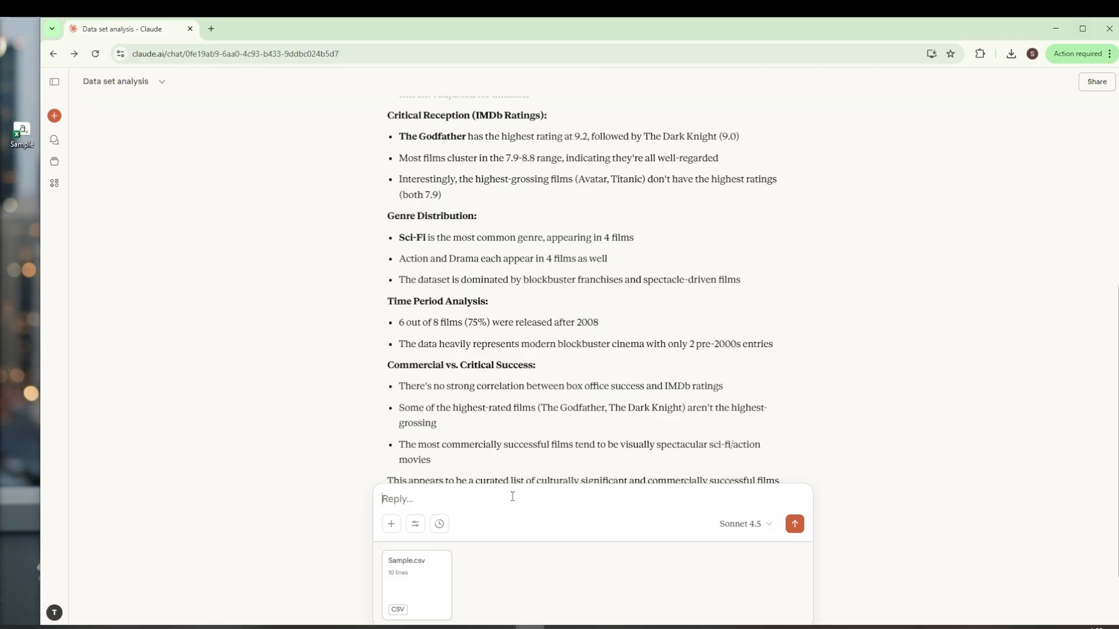
mouse_move(513, 491)
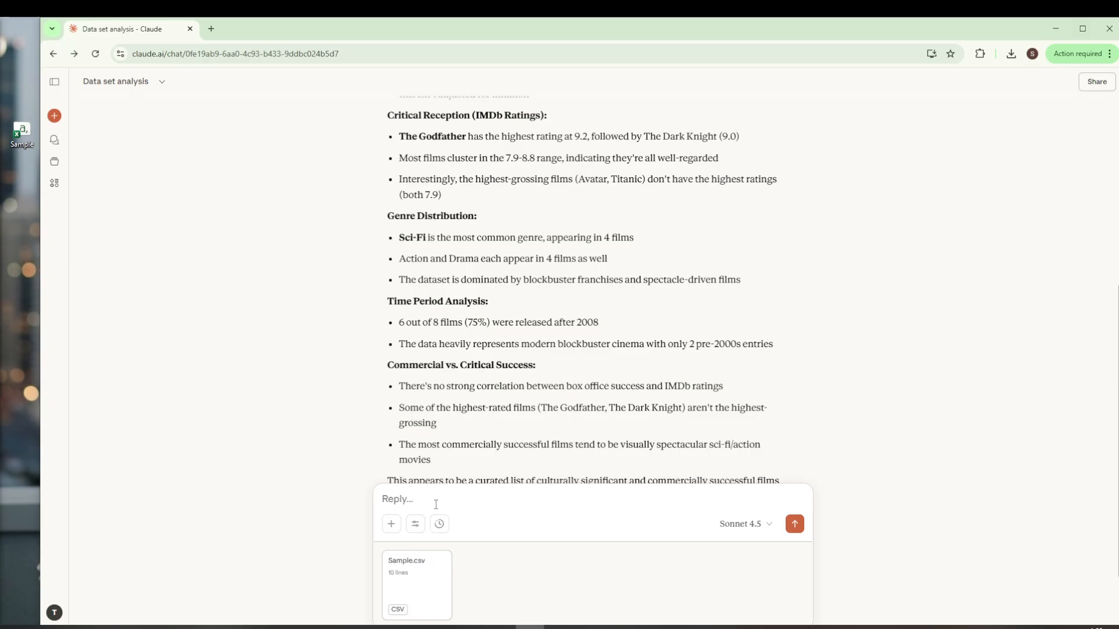
mouse_move(436, 502)
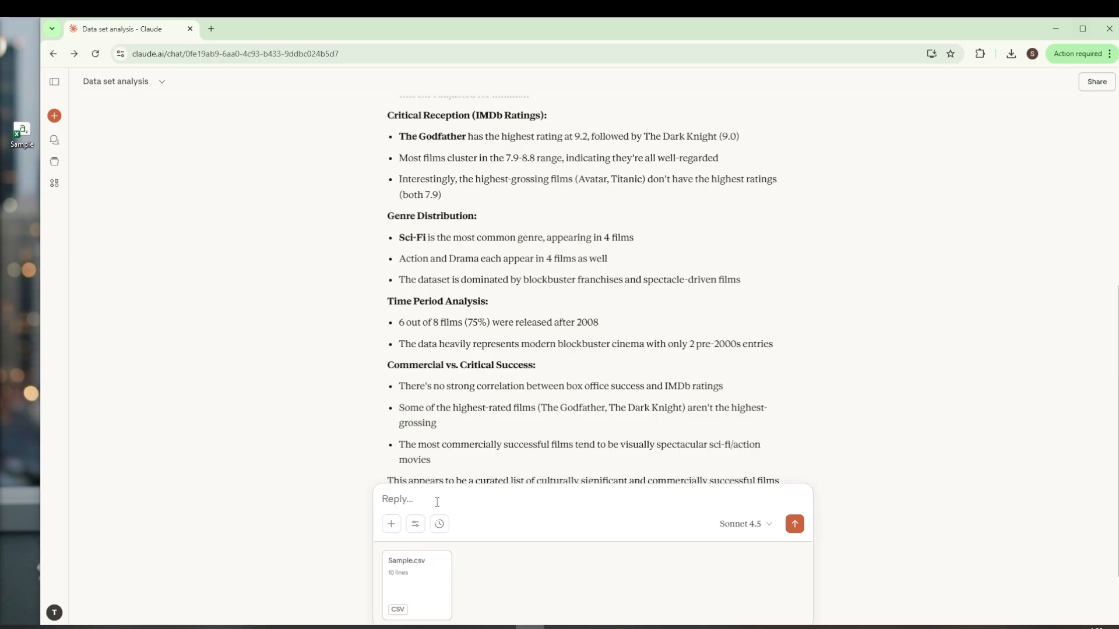
Send the message 'analyze this data set' with Sample.csv attached.
text(sum)
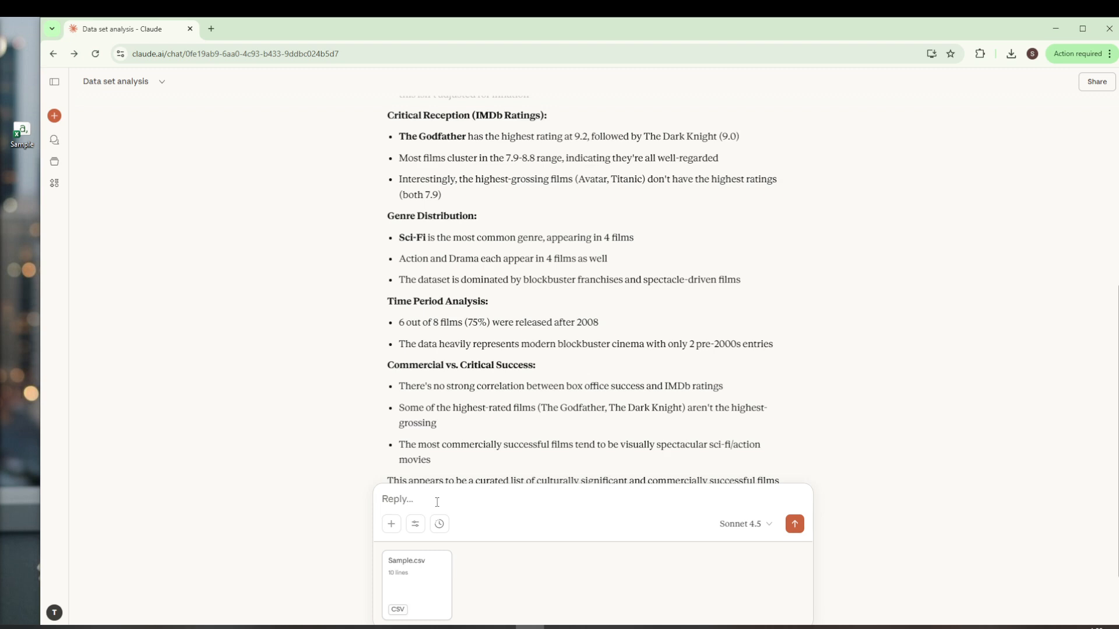
text(anal)
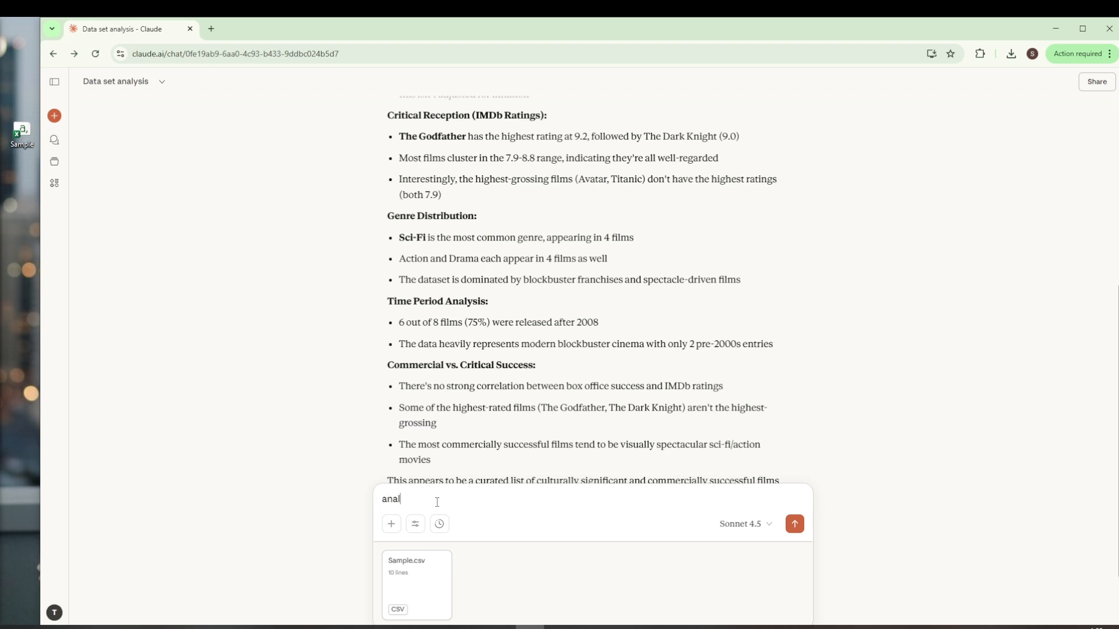
text(yze this dat)
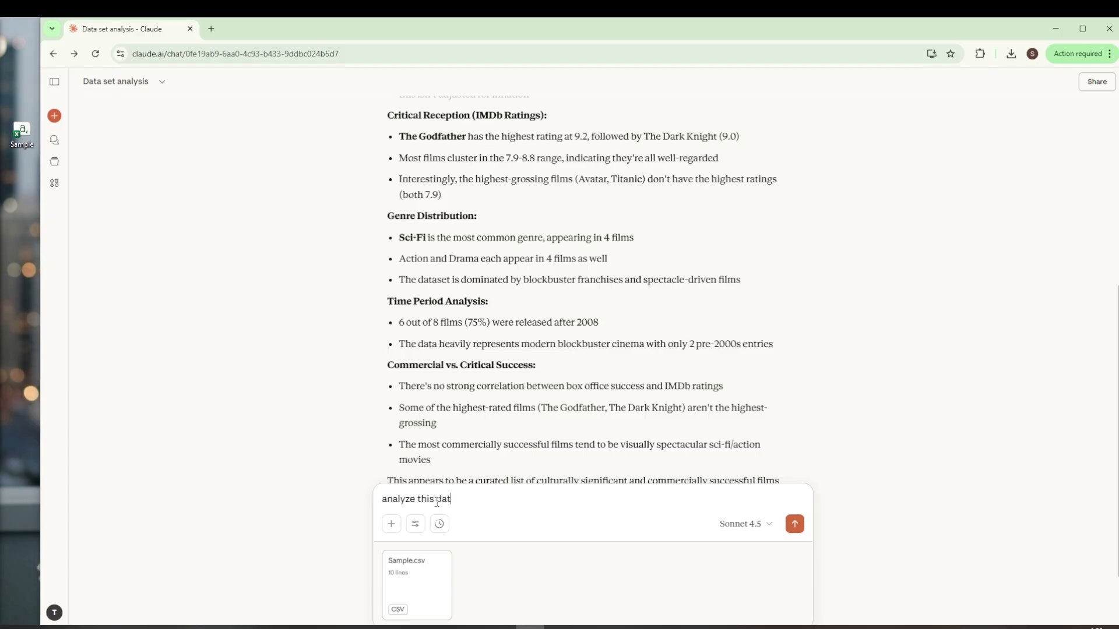
text(a set)
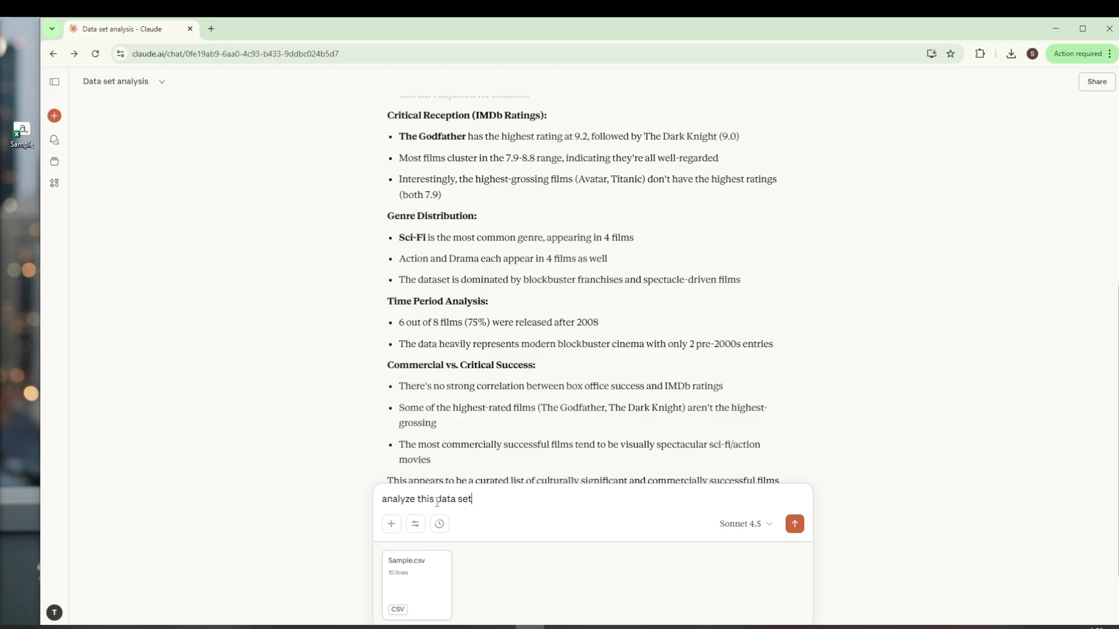
click(793, 524)
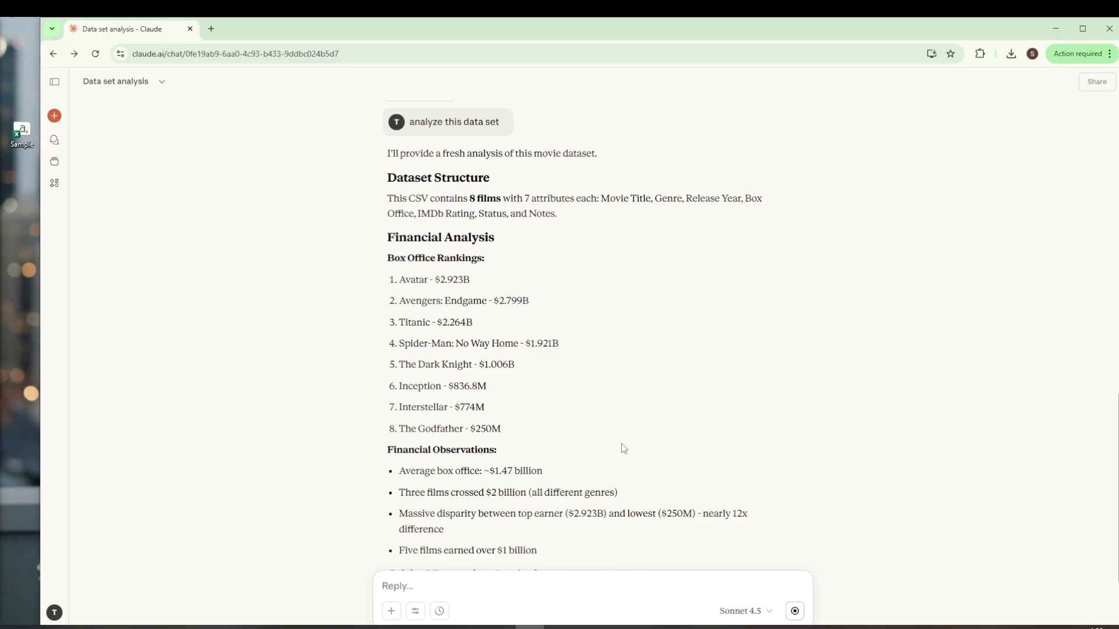
Scroll down through Claude's generating movie dataset analysis to read it.
scroll(down, 3)
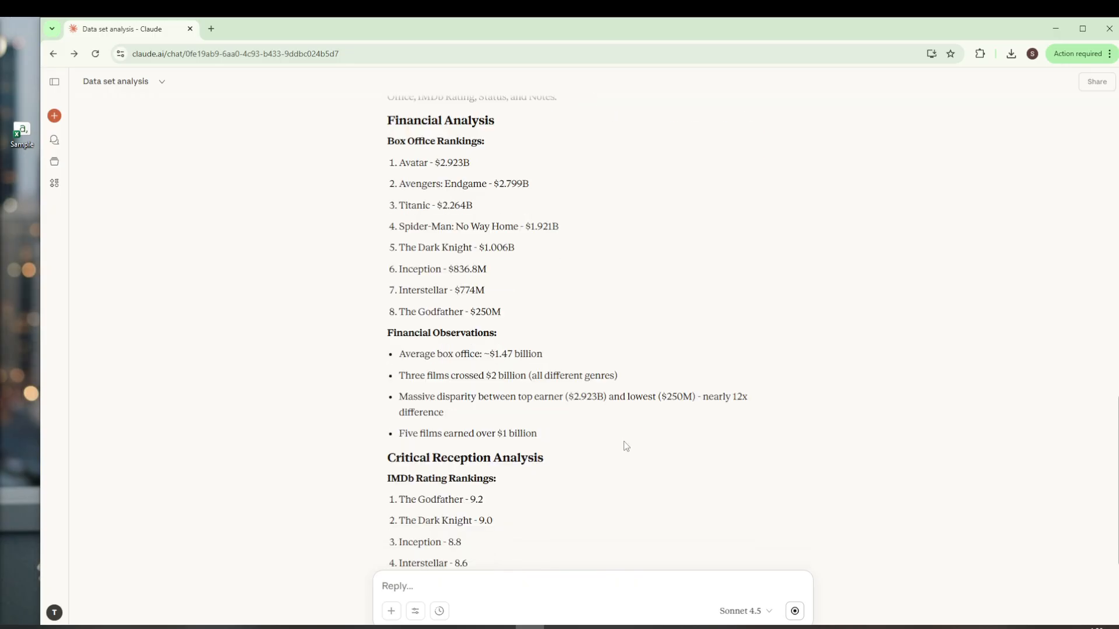
scroll(down, 3)
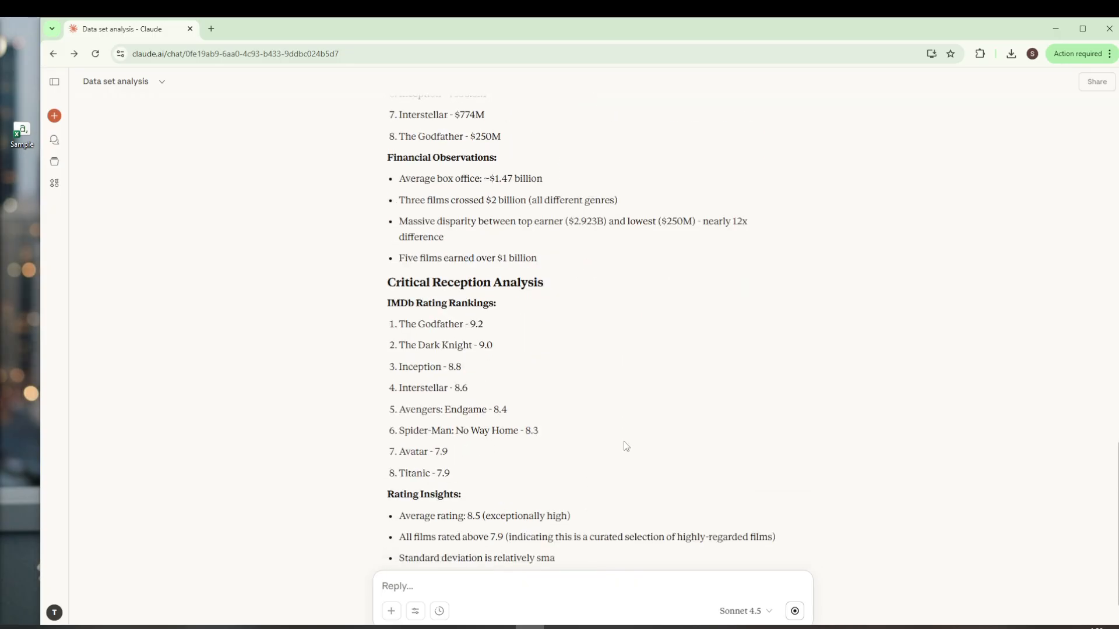
scroll(down, 3)
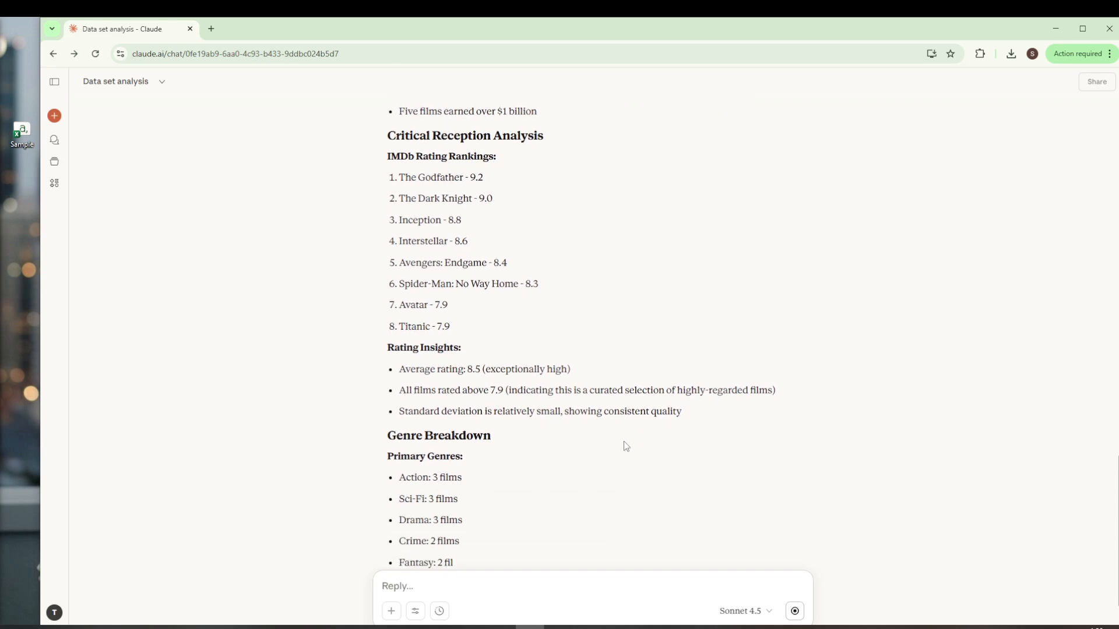
scroll(down, 3)
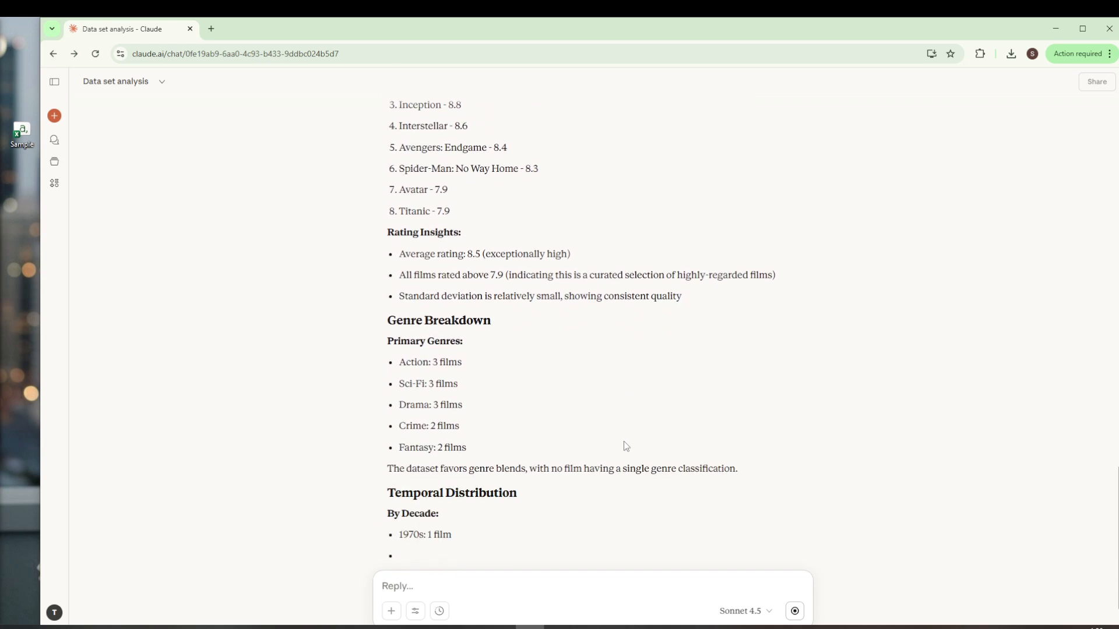
scroll(down, 3)
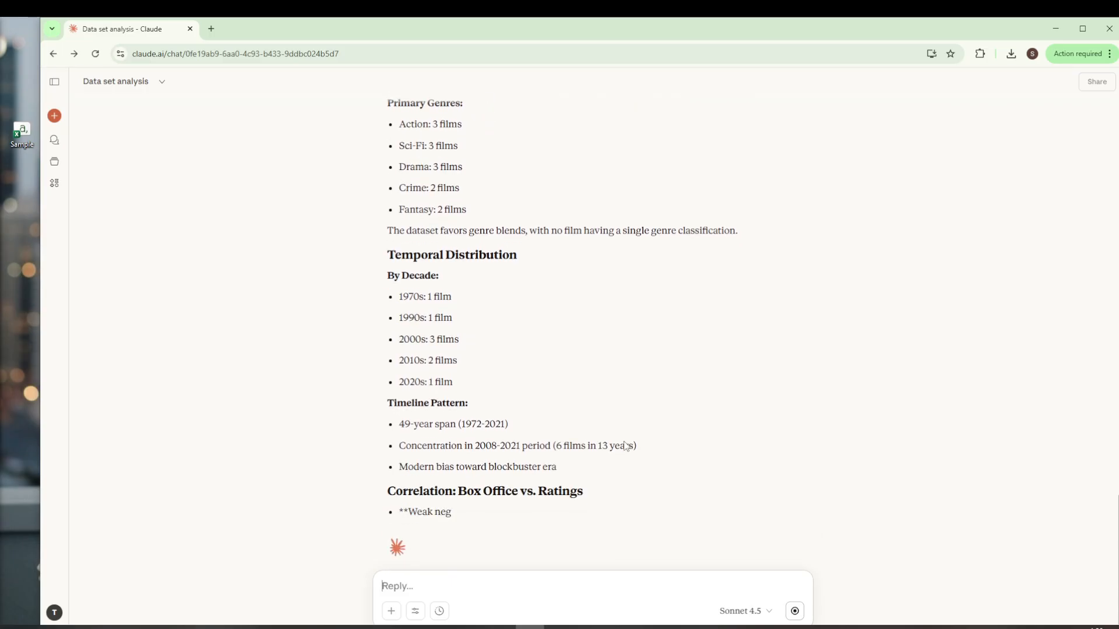
scroll(down, 3)
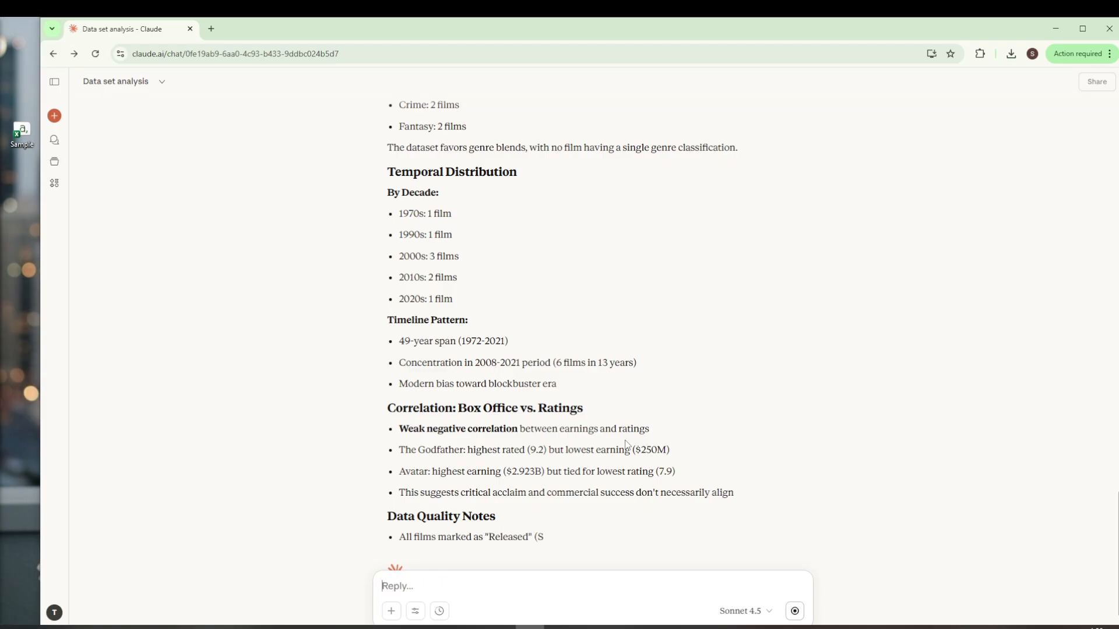
scroll(down, 3)
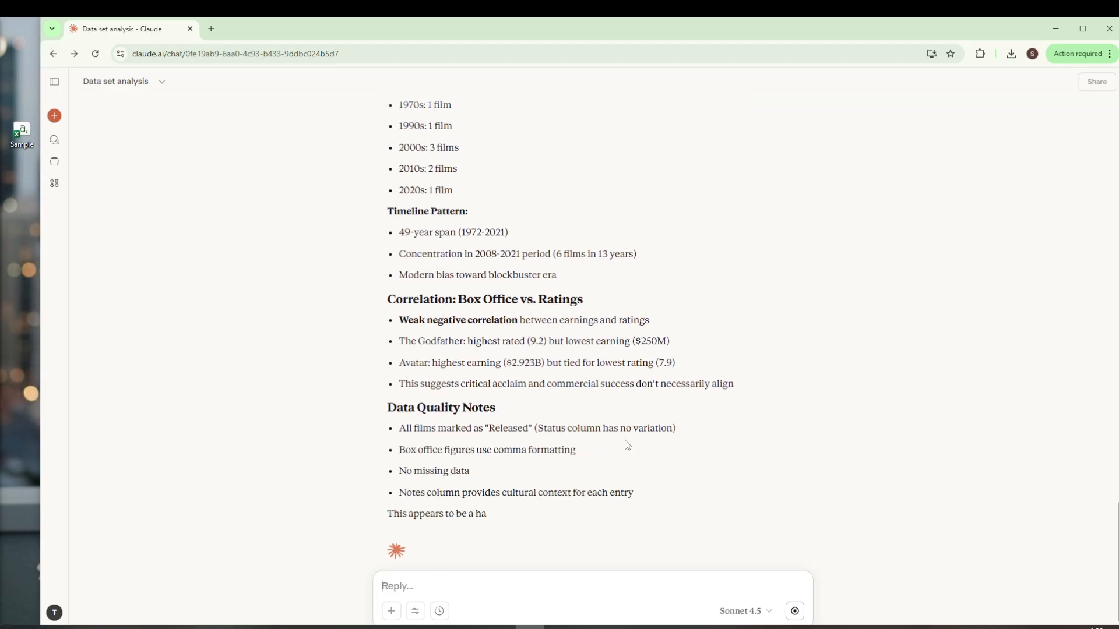